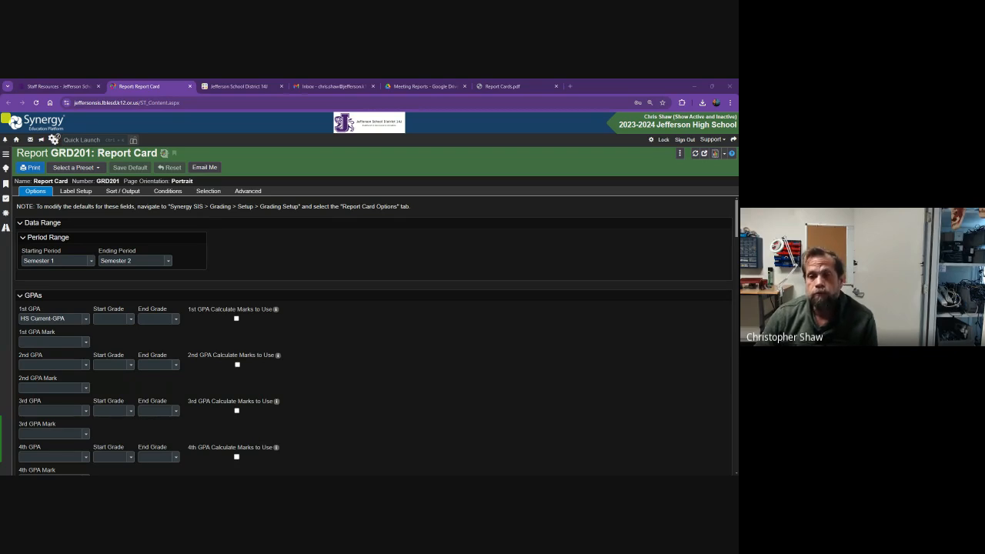
mouse_move(65, 305)
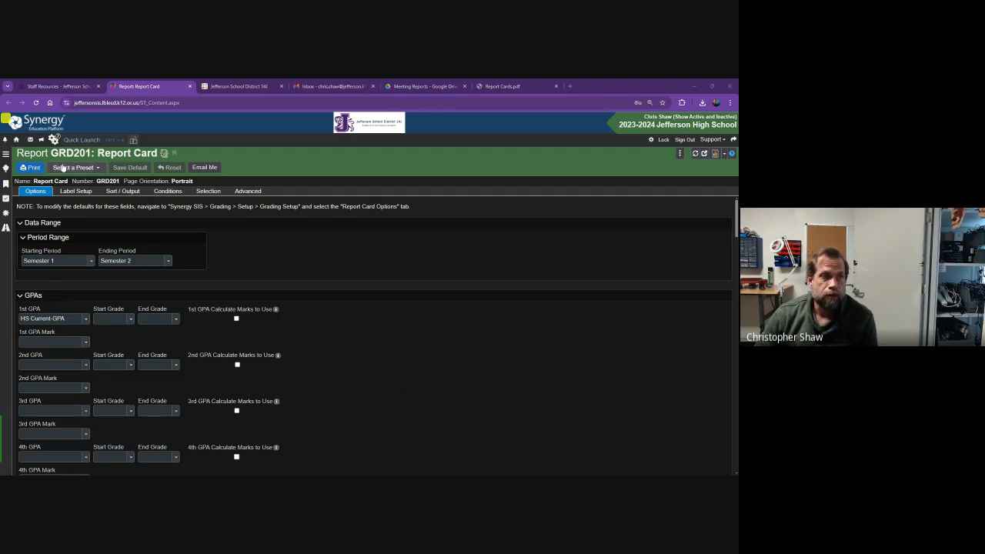
mouse_move(337, 258)
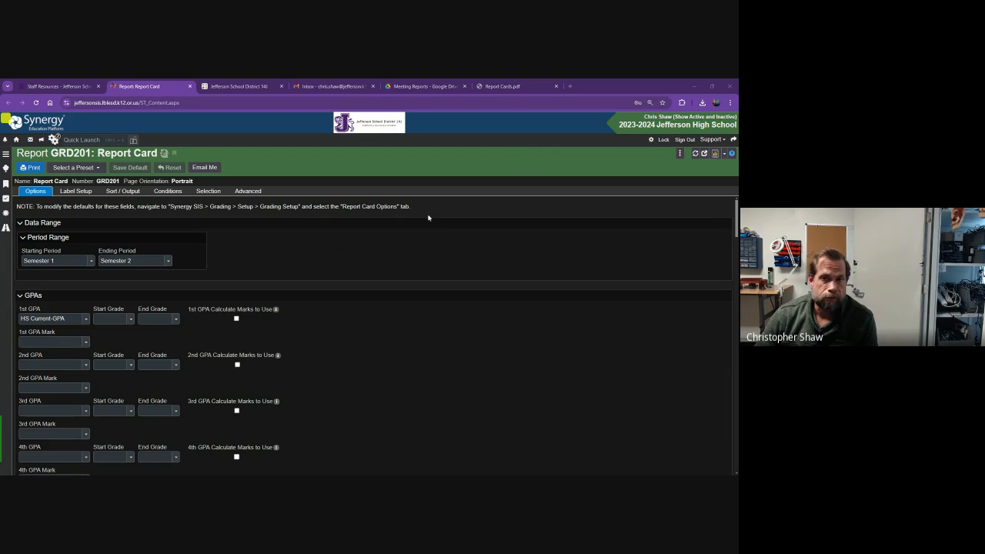
mouse_move(373, 249)
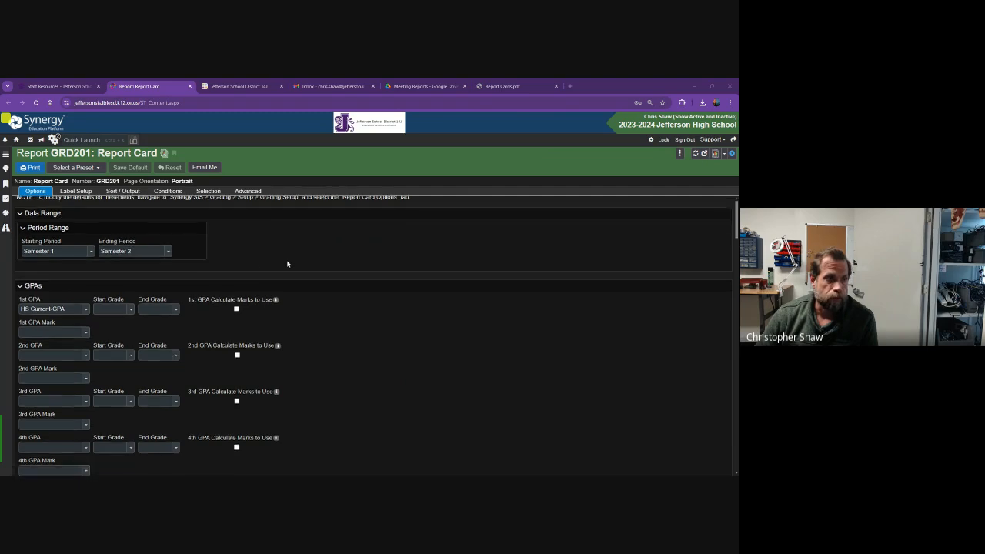
Uncheck Enable Mailing under Mailing Options for the GRD201 report card.
scroll("down", 3)
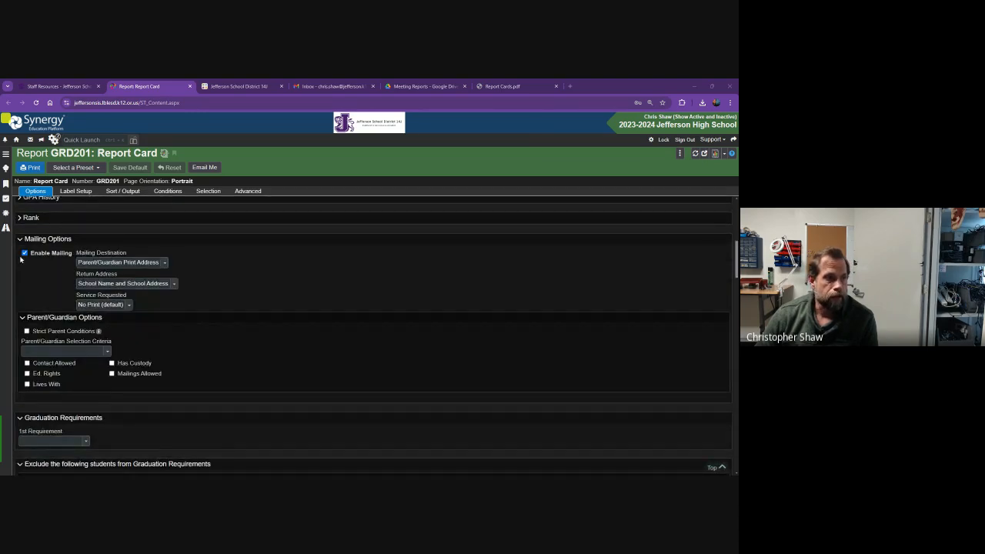
left_click(25, 252)
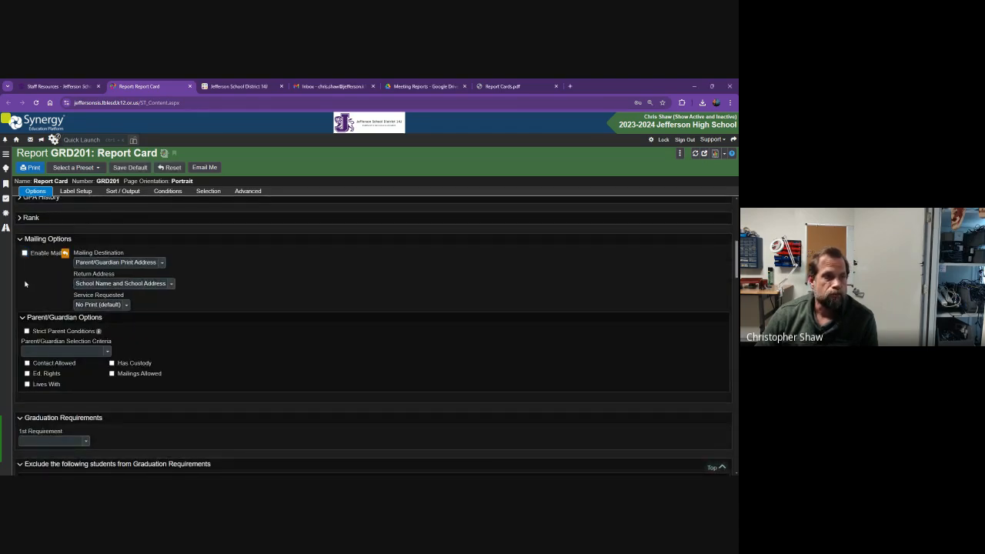
mouse_move(254, 276)
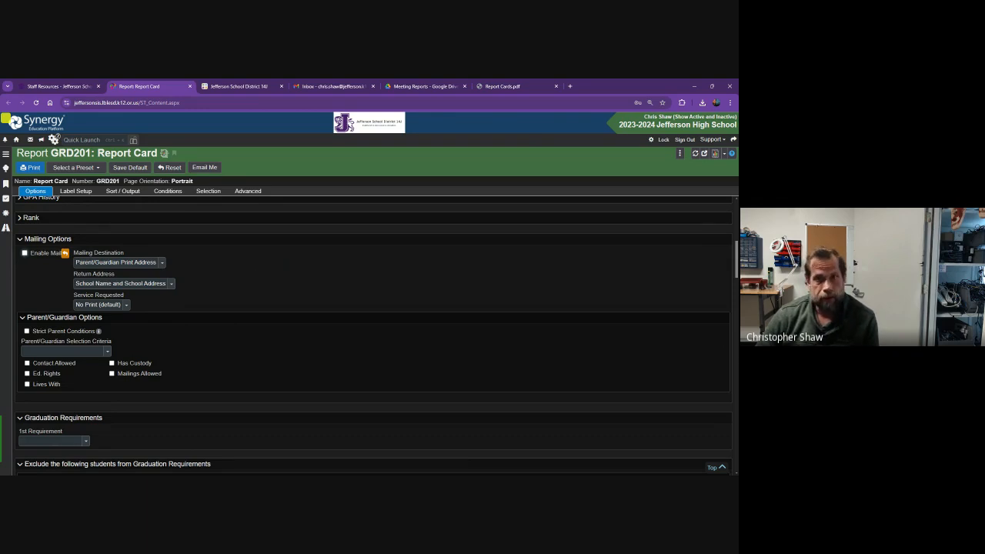
mouse_move(270, 283)
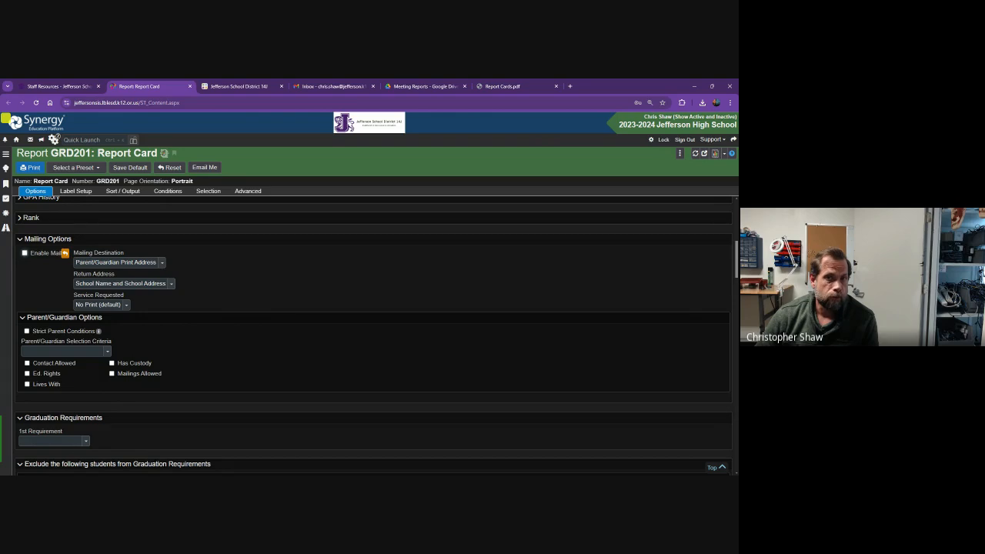
scroll("up", 3)
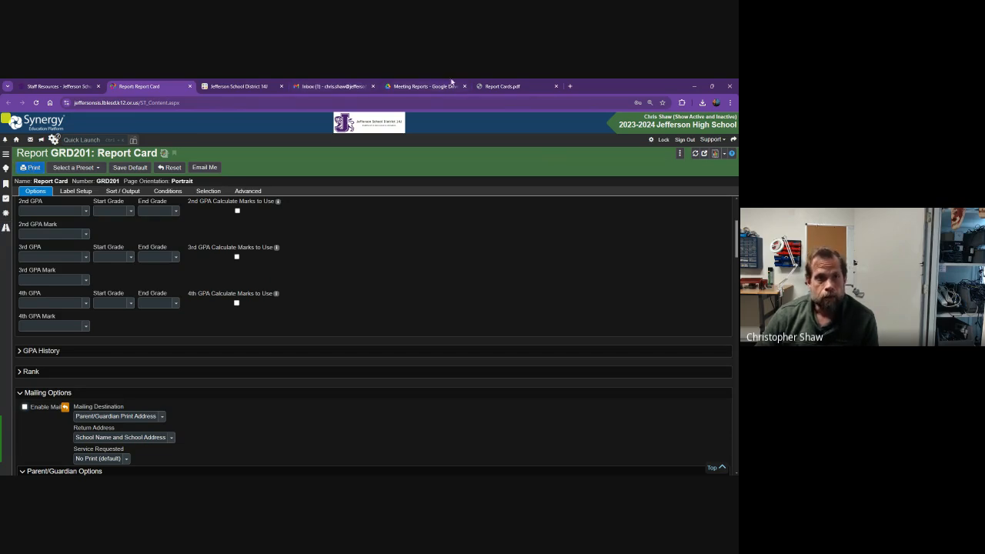
View the Report Cards.pdf tab and scroll through the student semester 2 pages.
left_click(501, 87)
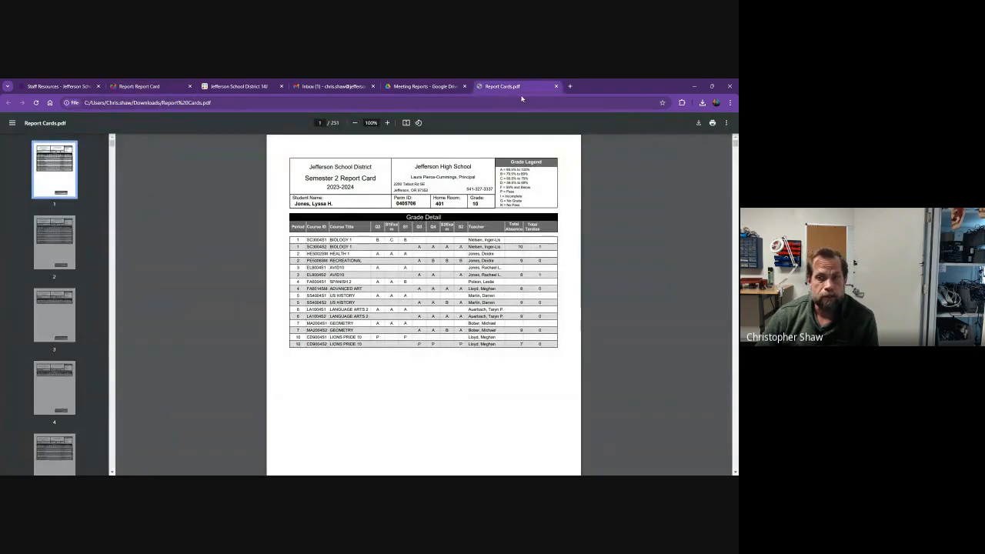
mouse_move(699, 191)
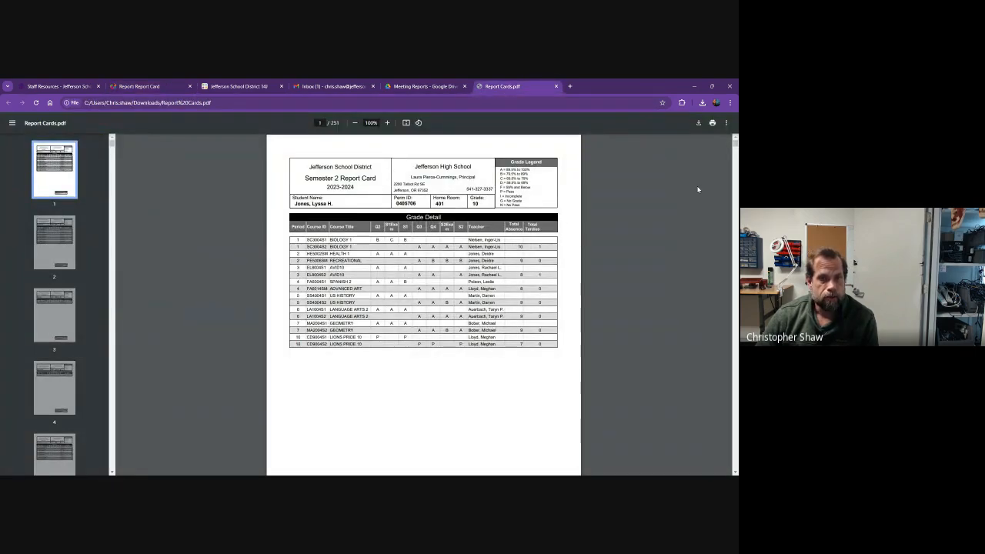
scroll("down", 3)
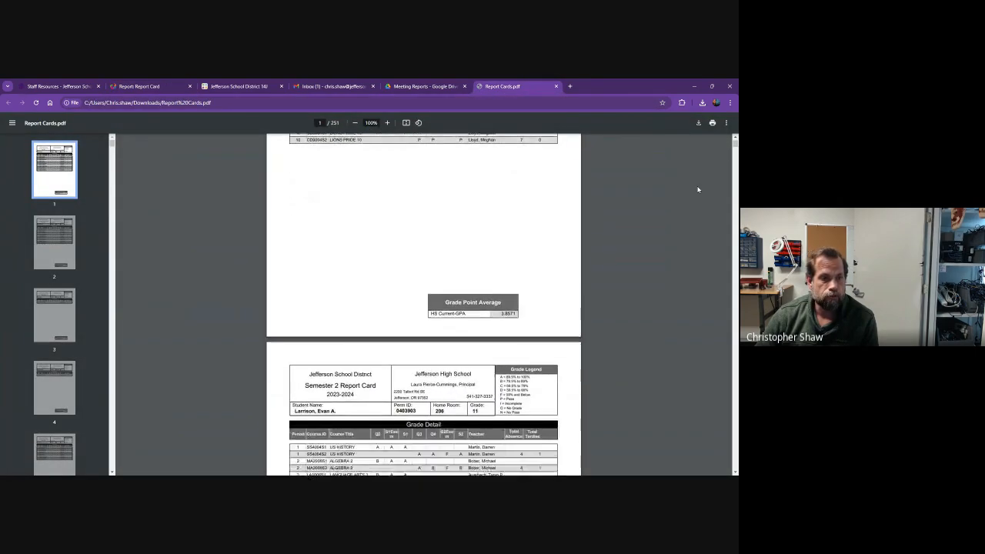
scroll("down", 3)
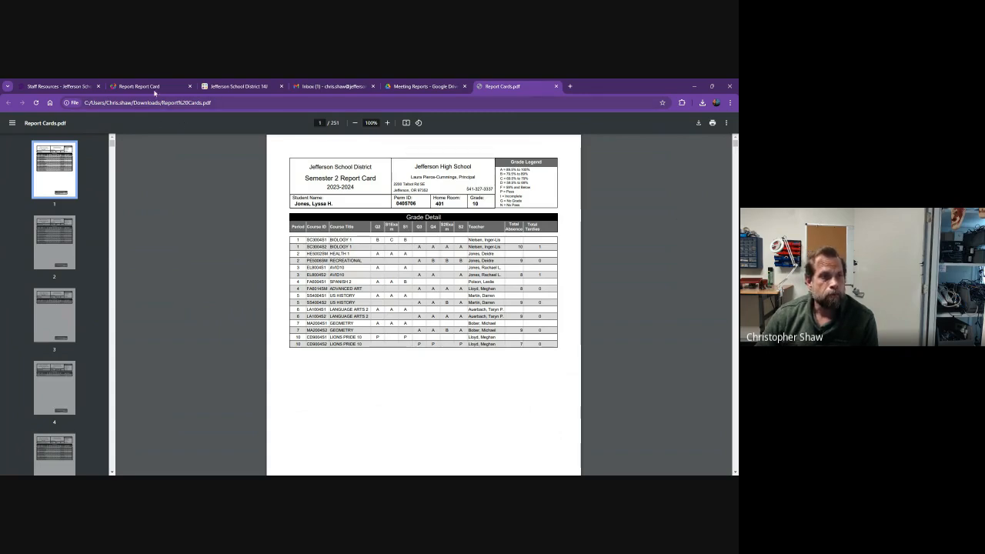
Show the ParentSquare Secure Documents Templates tab listing the Report Card template.
left_click(238, 86)
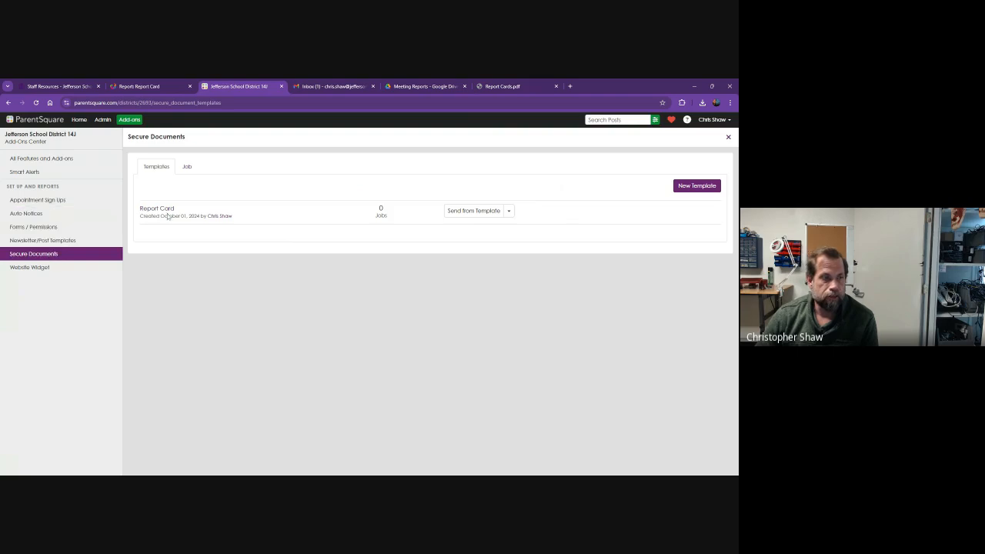
mouse_move(138, 280)
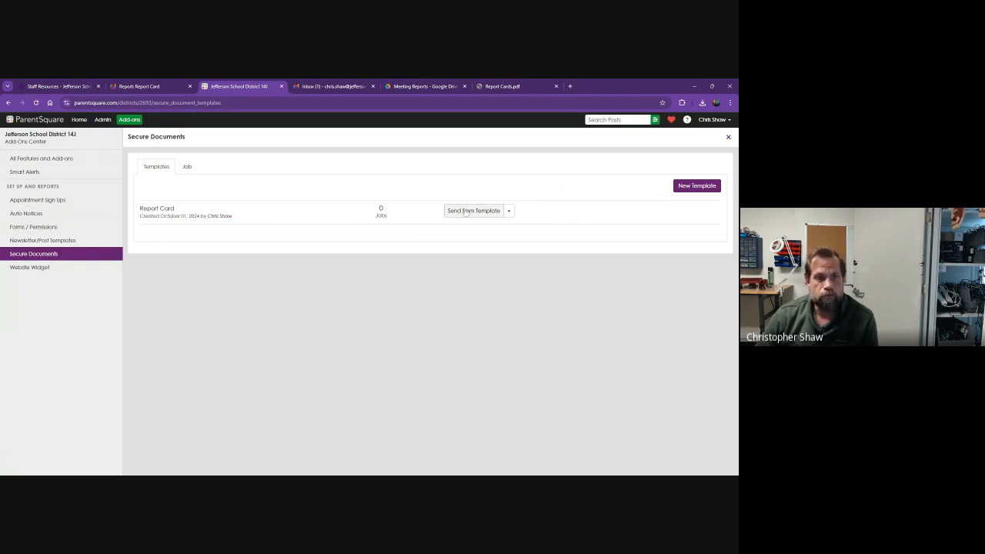
Send from the Report Card template, enter the document count and choose the report card PDF.
left_click(474, 211)
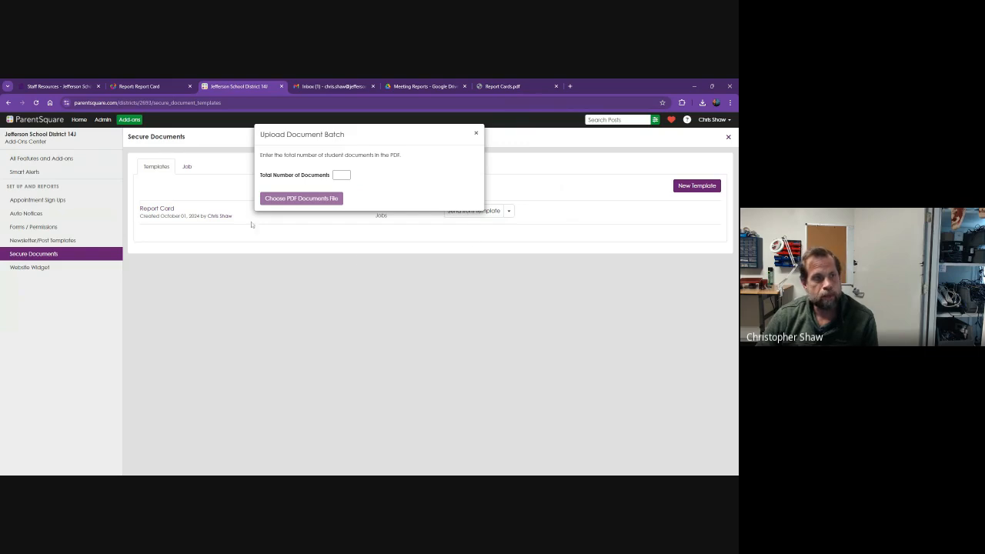
mouse_move(303, 163)
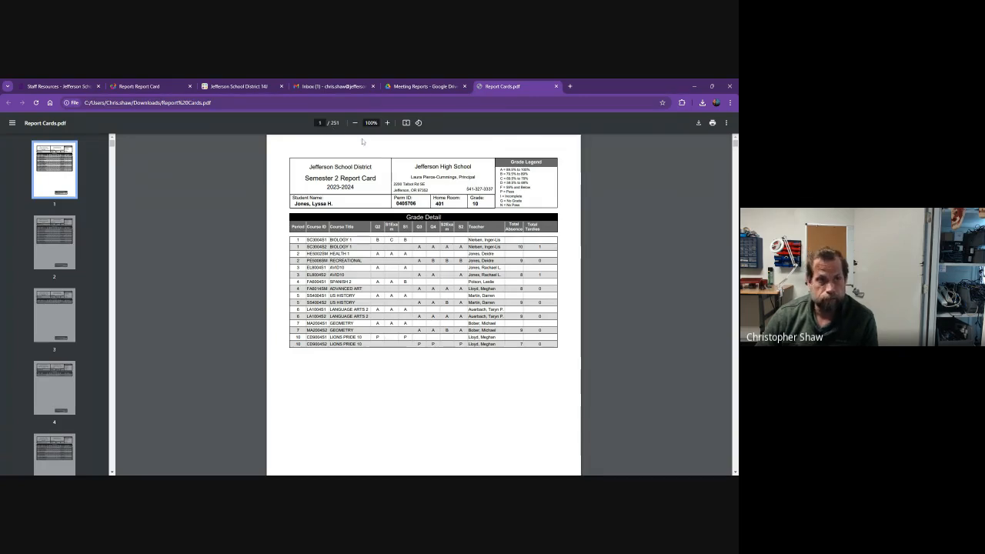
left_click(238, 86)
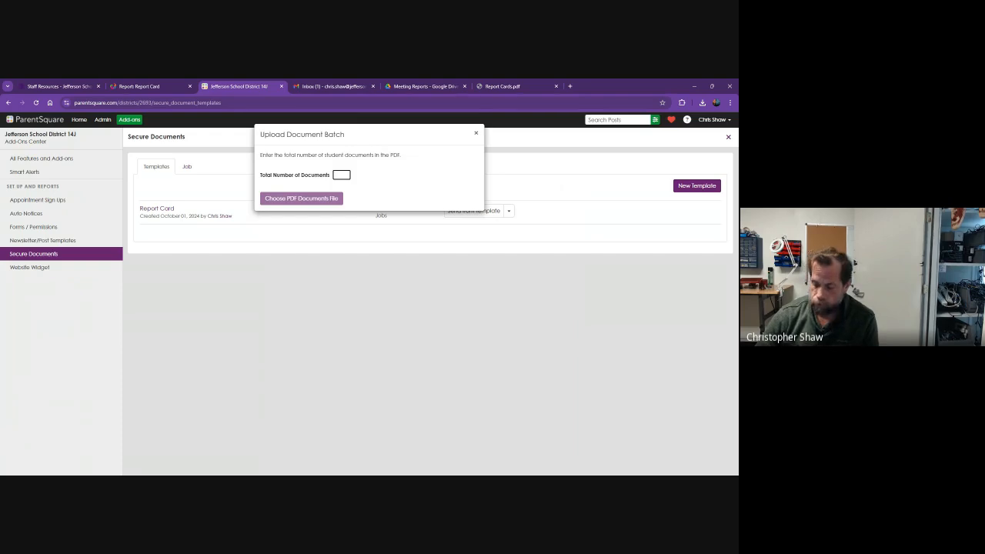
type("251")
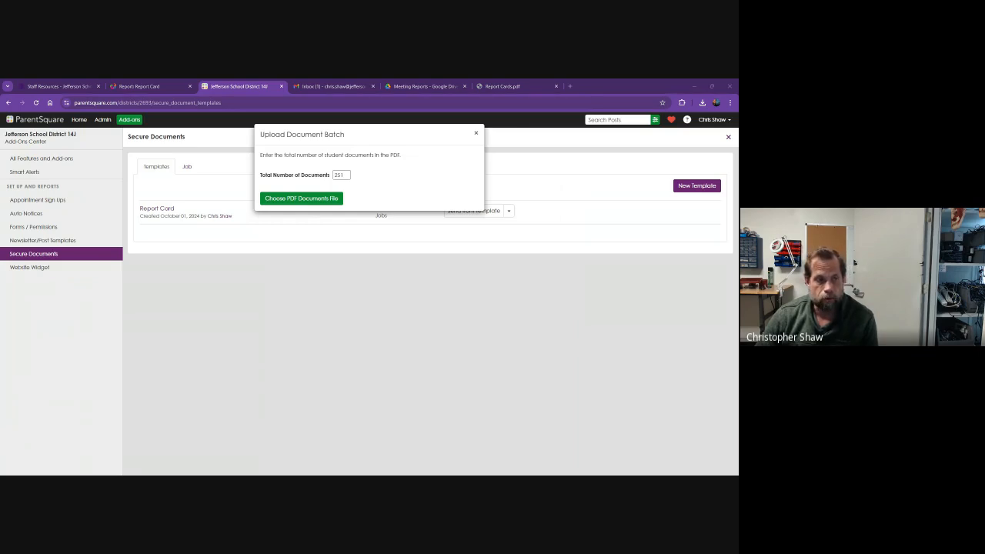
left_click(301, 198)
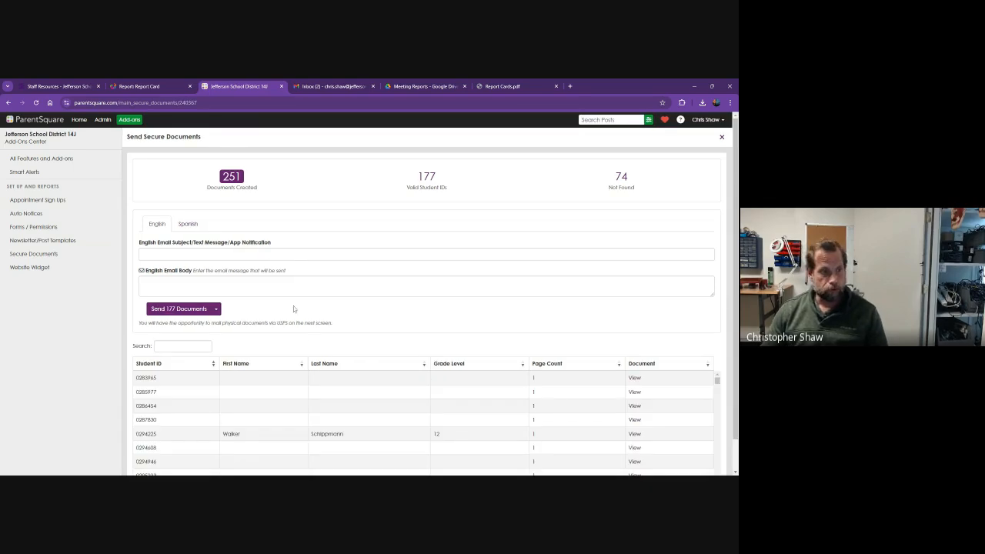
mouse_move(197, 382)
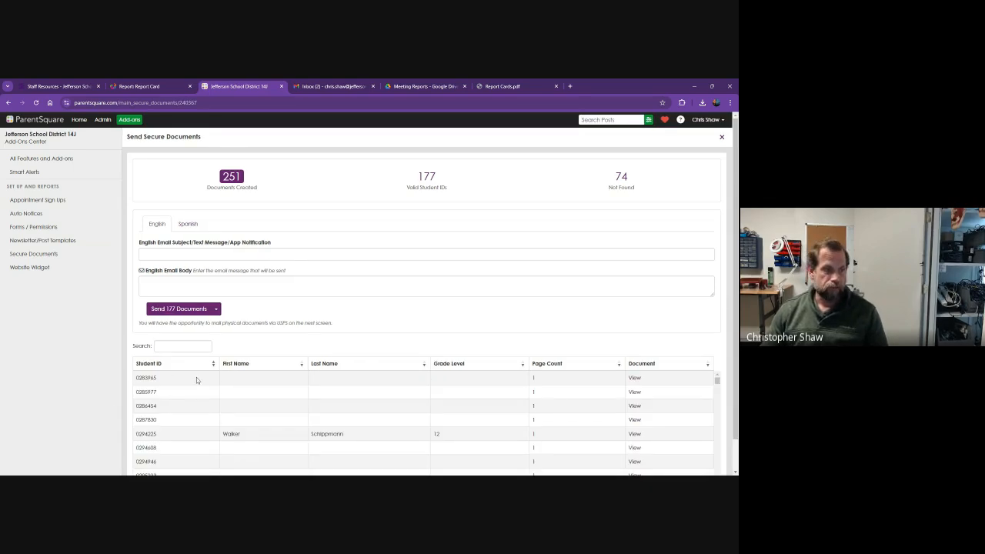
scroll("down", 3)
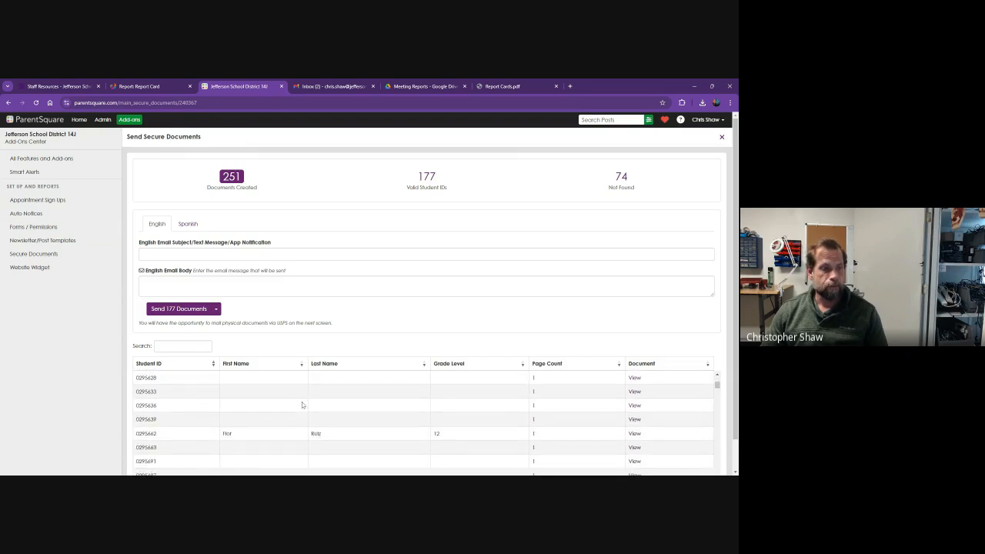
mouse_move(407, 223)
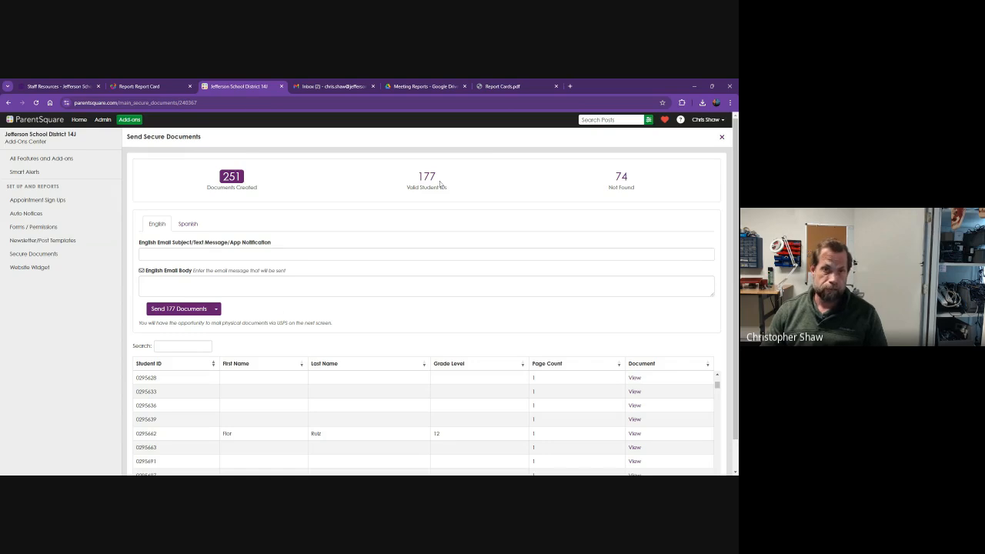
scroll("down", 3)
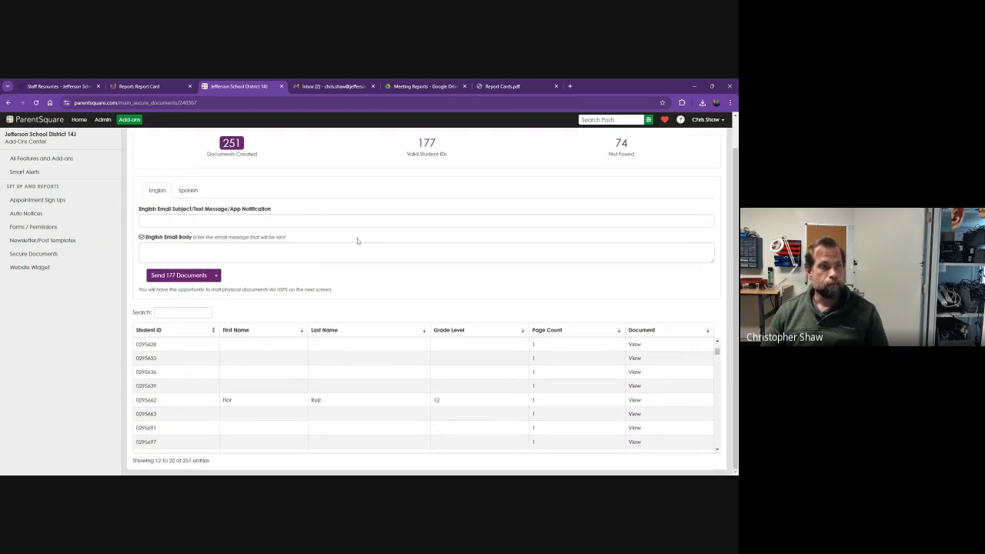
mouse_move(409, 386)
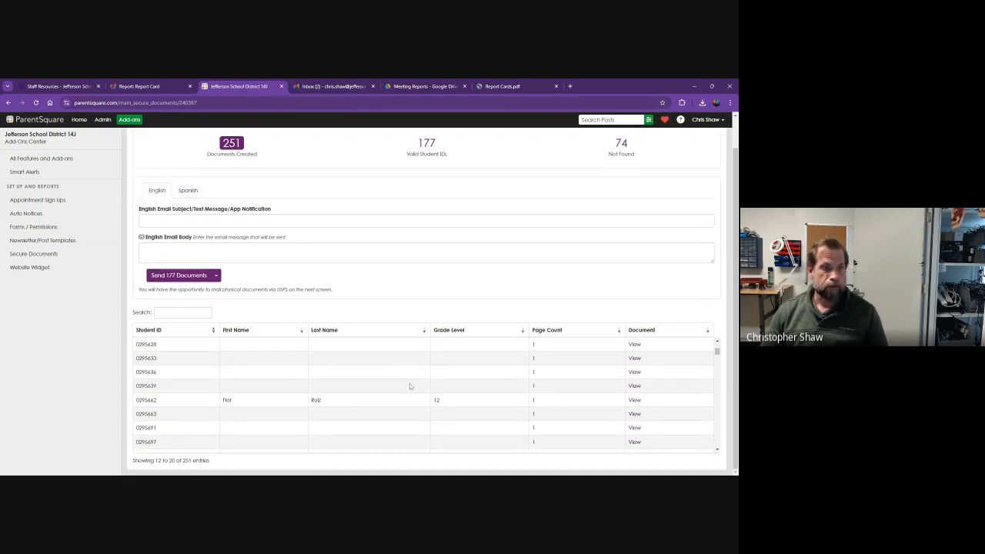
scroll("down", 3)
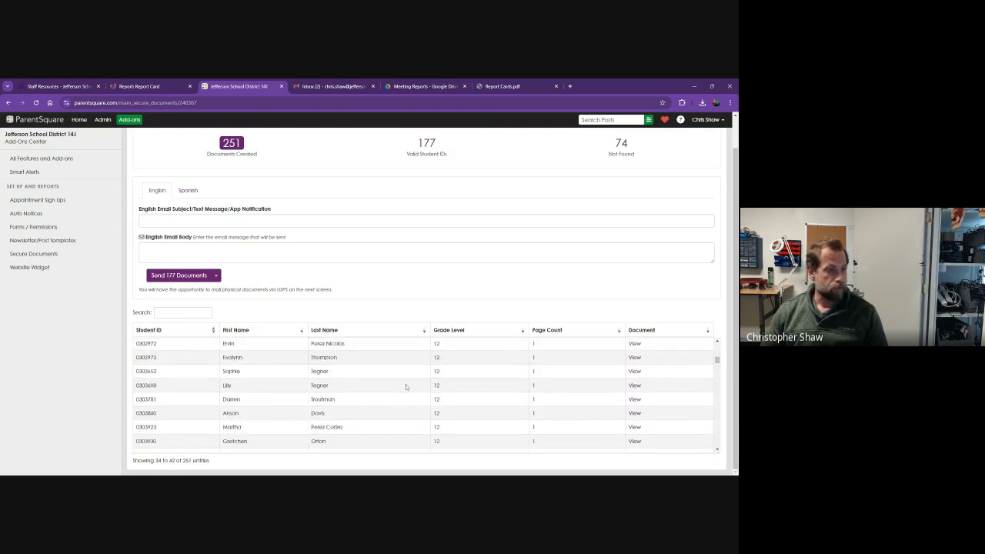
scroll("down", 3)
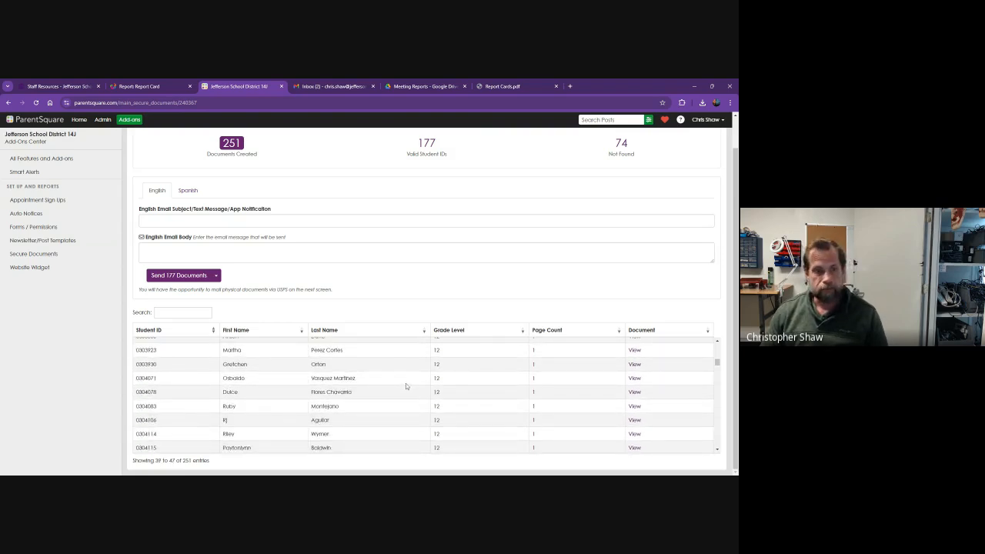
scroll("down", 3)
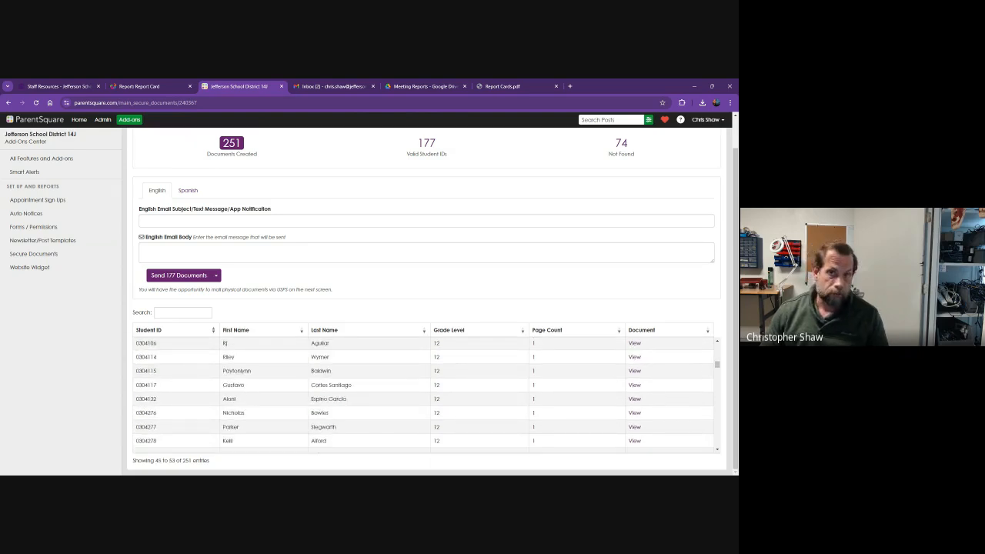
scroll("down", 3)
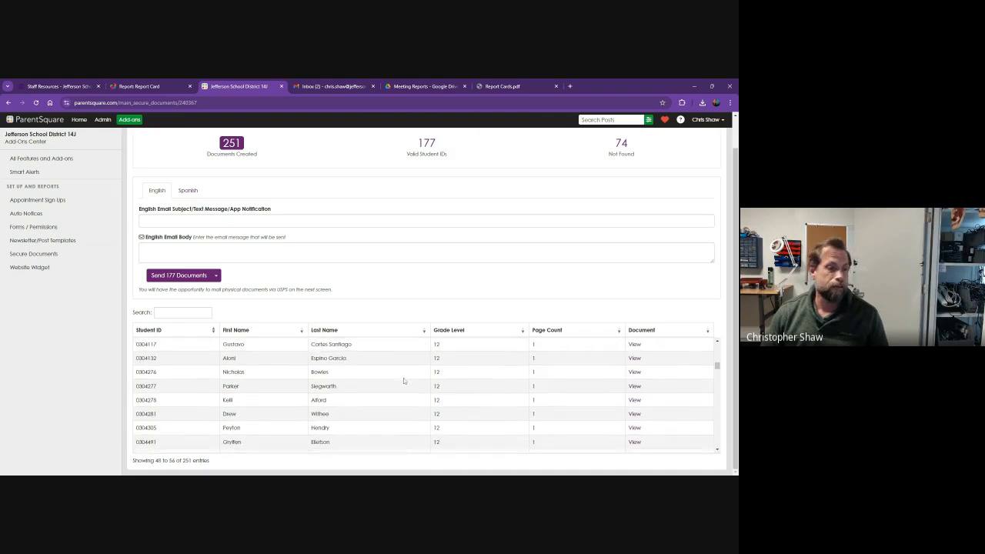
scroll("down", 3)
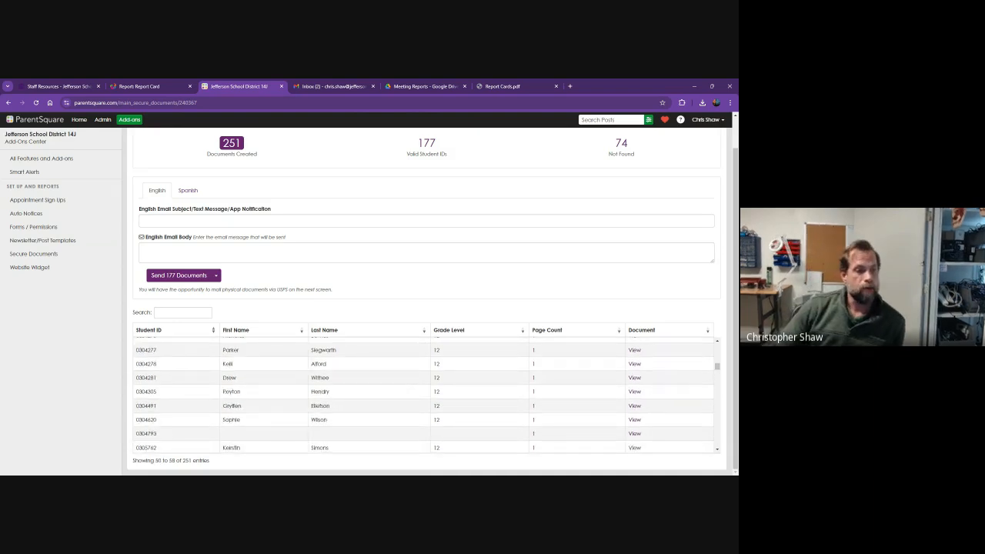
mouse_move(259, 345)
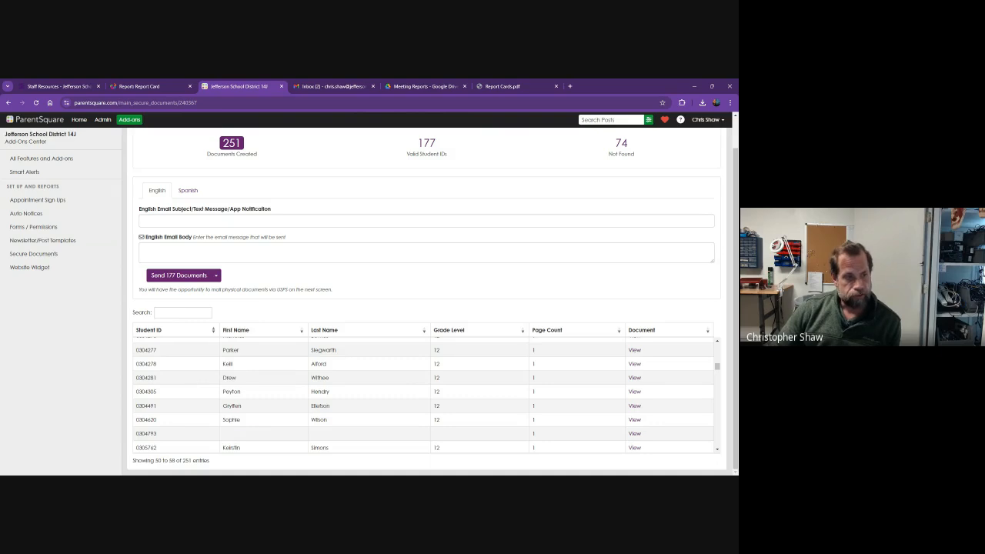
mouse_move(250, 357)
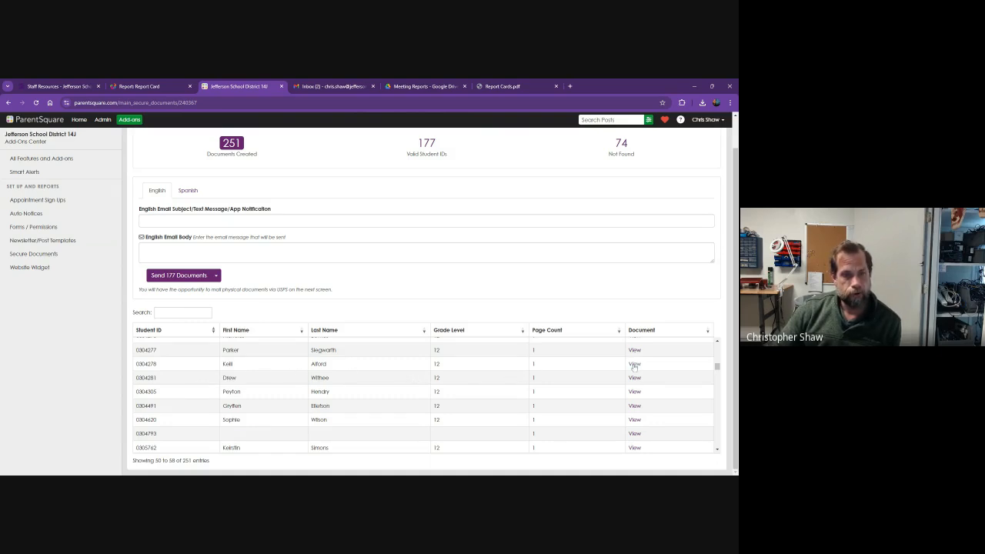
left_click(634, 363)
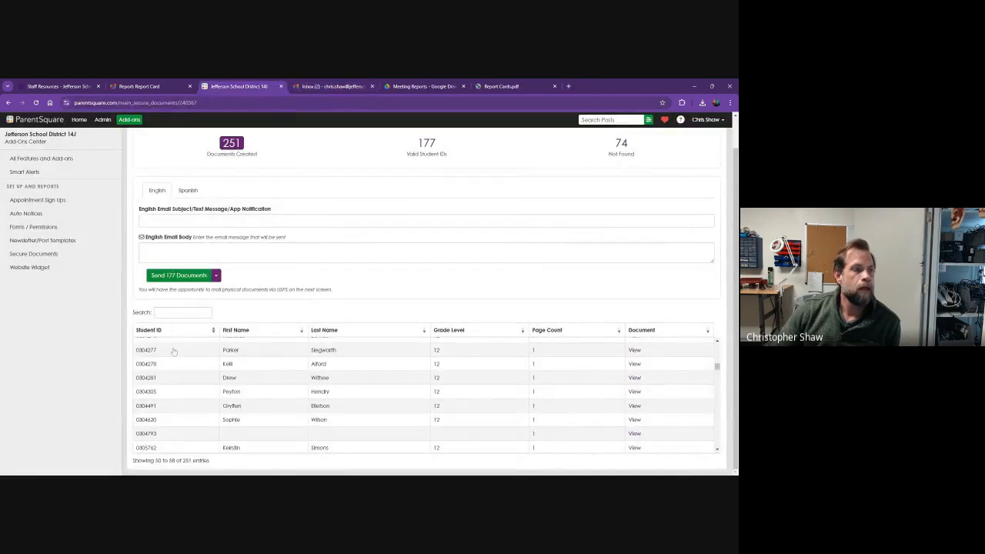
scroll("down", 3)
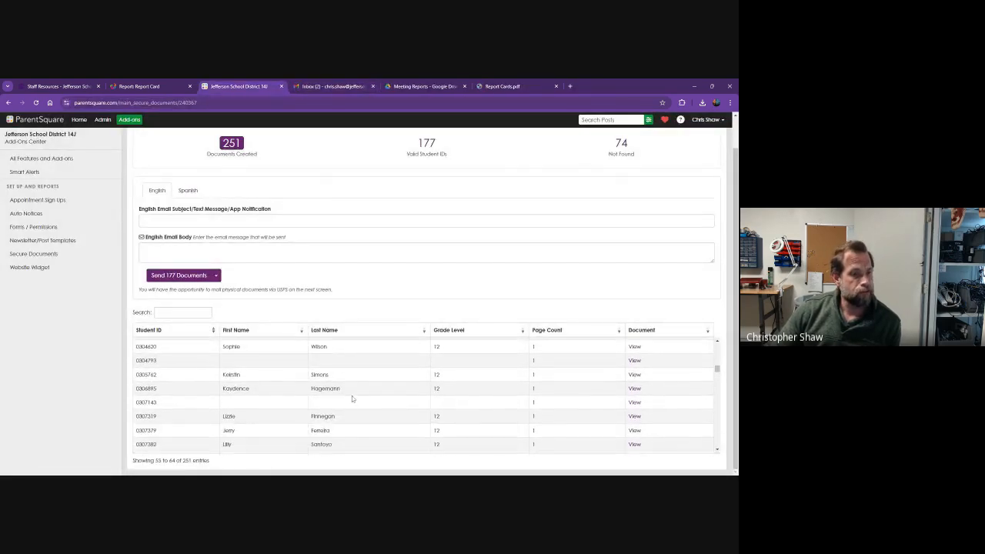
scroll("up", 3)
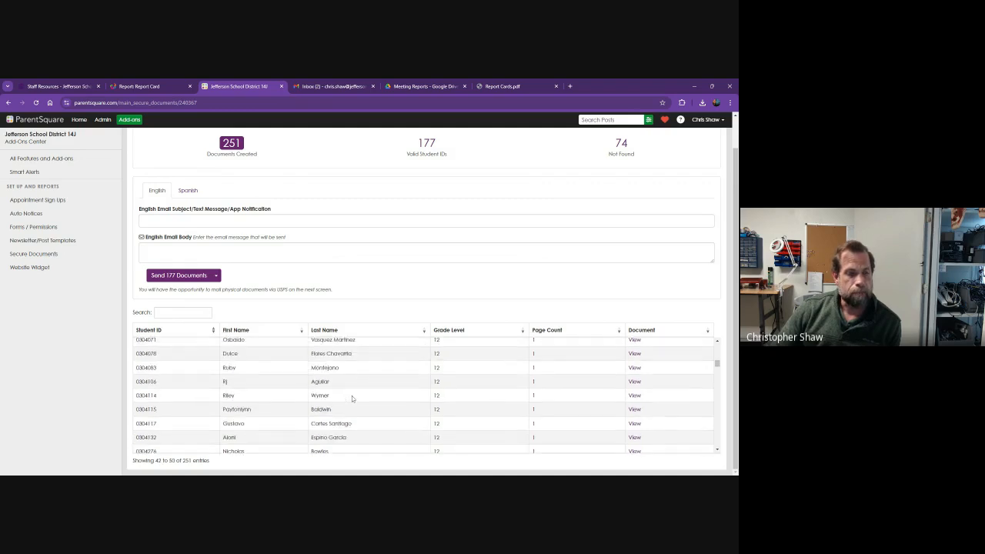
scroll("up", 3)
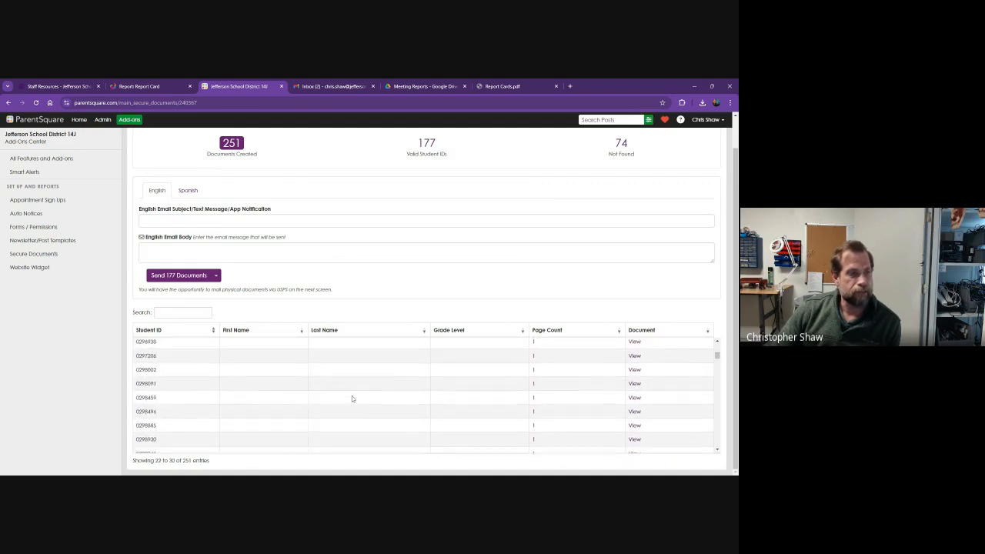
scroll("up", 3)
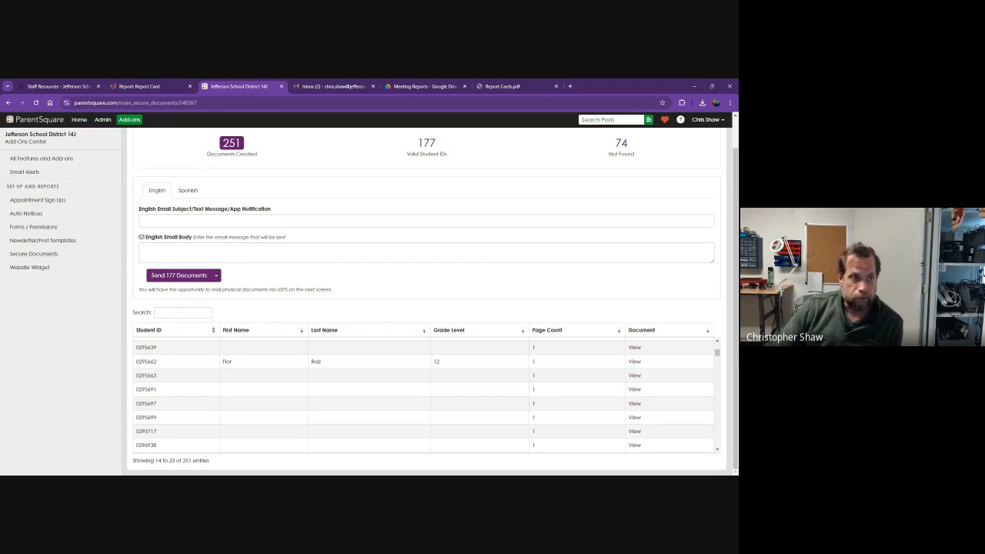
mouse_move(330, 300)
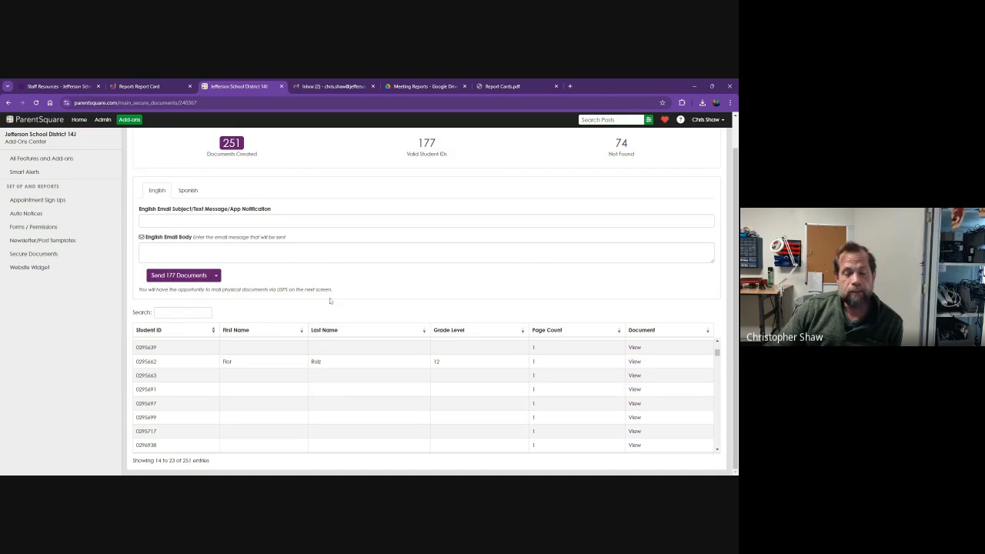
mouse_move(372, 300)
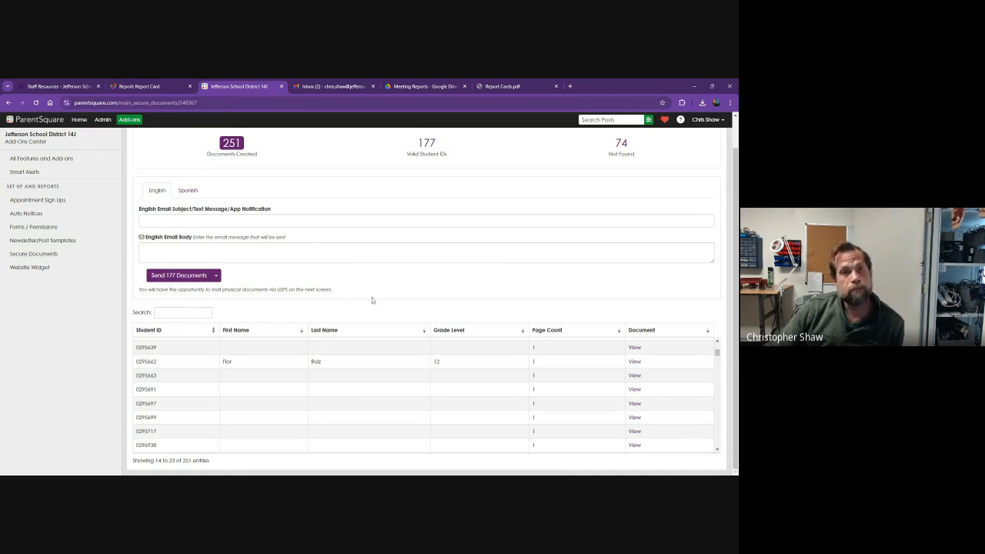